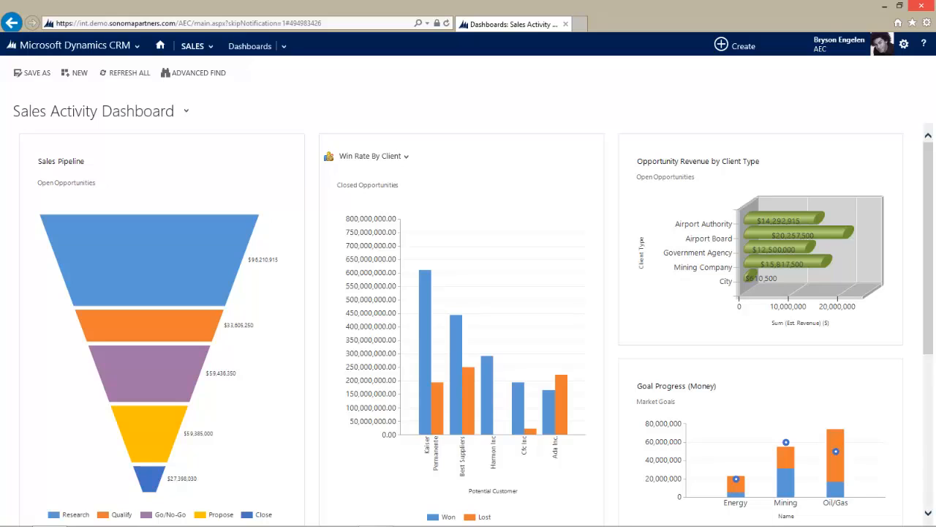
Expand the Sales area site map showing Dashboards, Activities, Companies and Opportunities.
{"action": "left_click", "coordinate": [194, 46]}
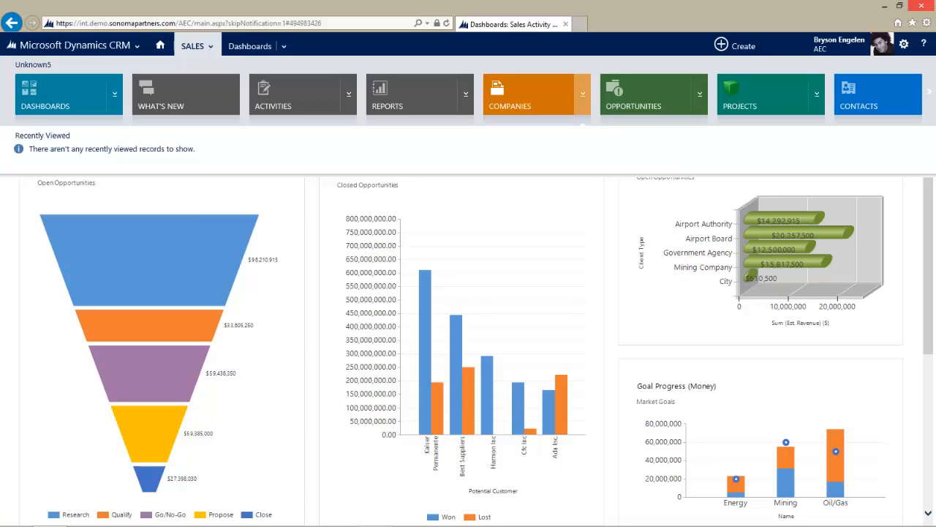
Show the All Active Companies view with its 67 company records.
{"action": "left_click", "coordinate": [536, 95]}
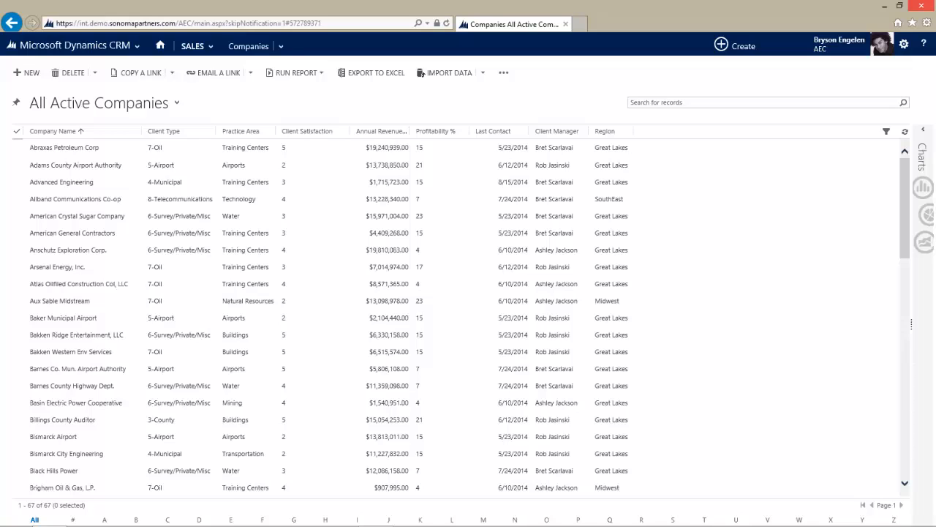
{"action": "left_click", "coordinate": [177, 103]}
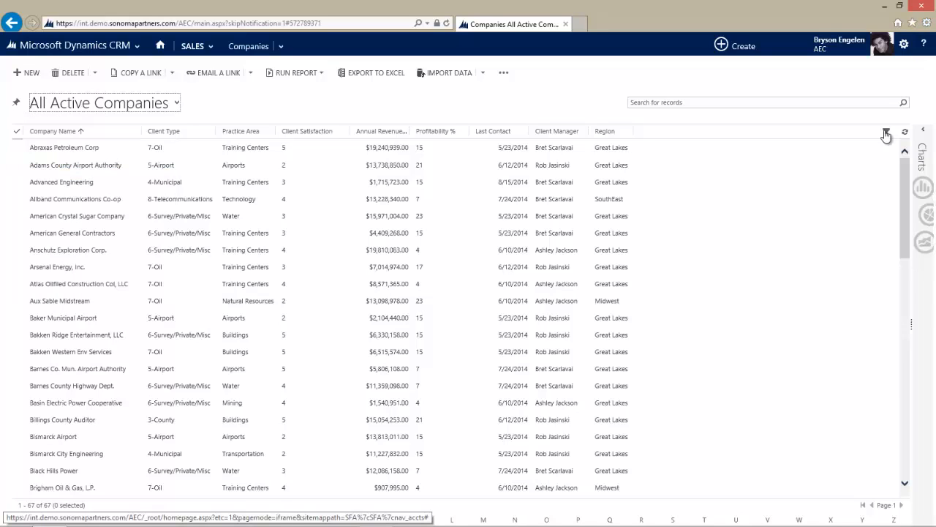
Filter the Client Type column to keep only 5-Airport companies.
{"action": "left_click", "coordinate": [885, 131]}
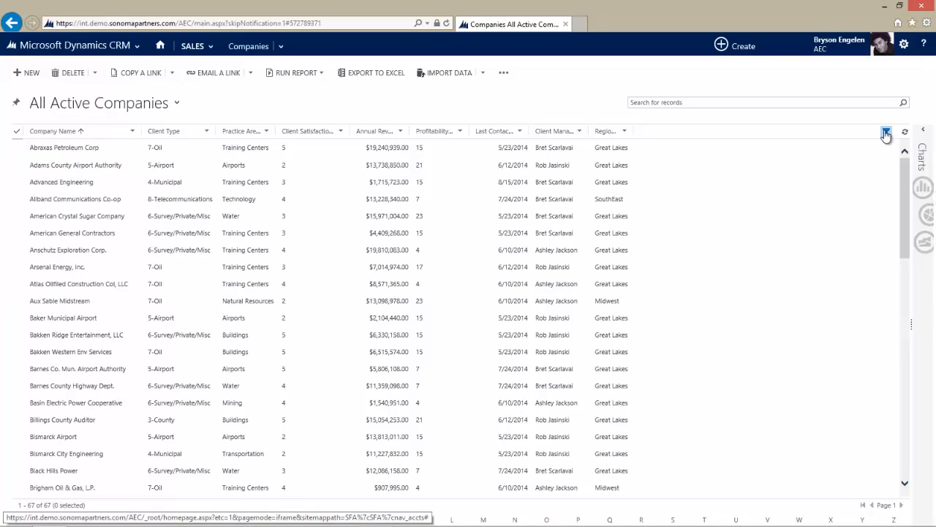
{"action": "left_click", "coordinate": [885, 132]}
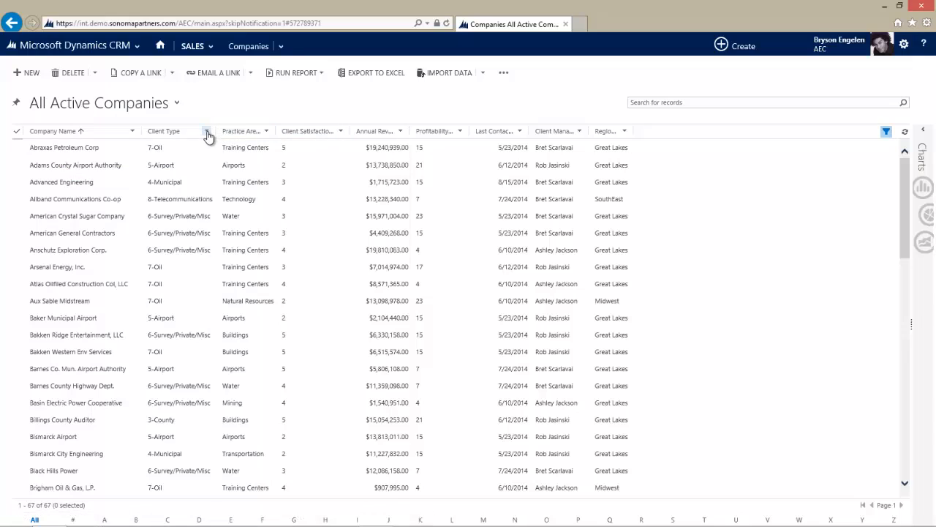
{"action": "left_click", "coordinate": [208, 131]}
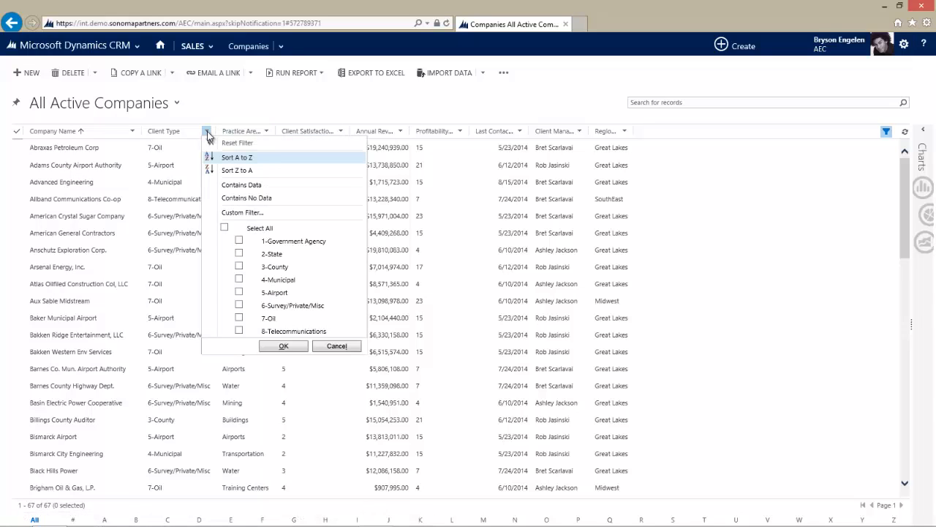
{"action": "left_click", "coordinate": [238, 293]}
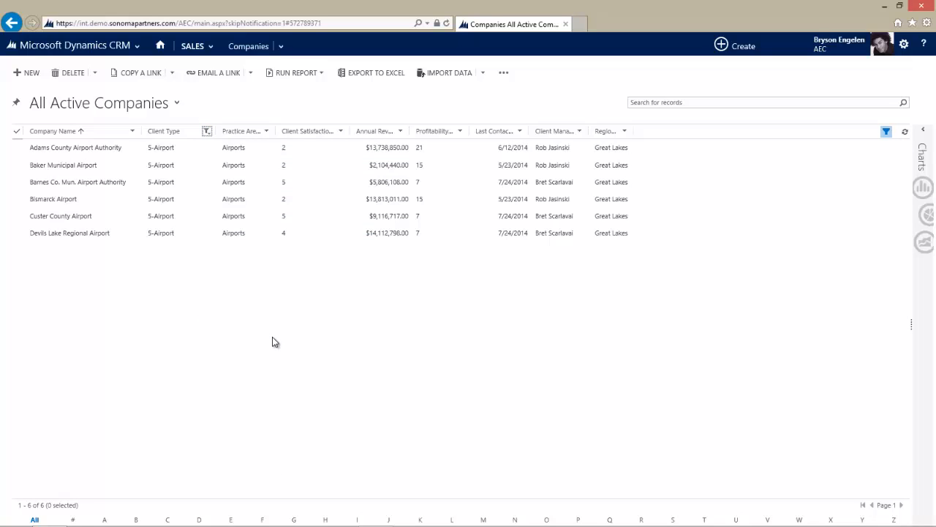
{"action": "mouse_move", "coordinate": [175, 106]}
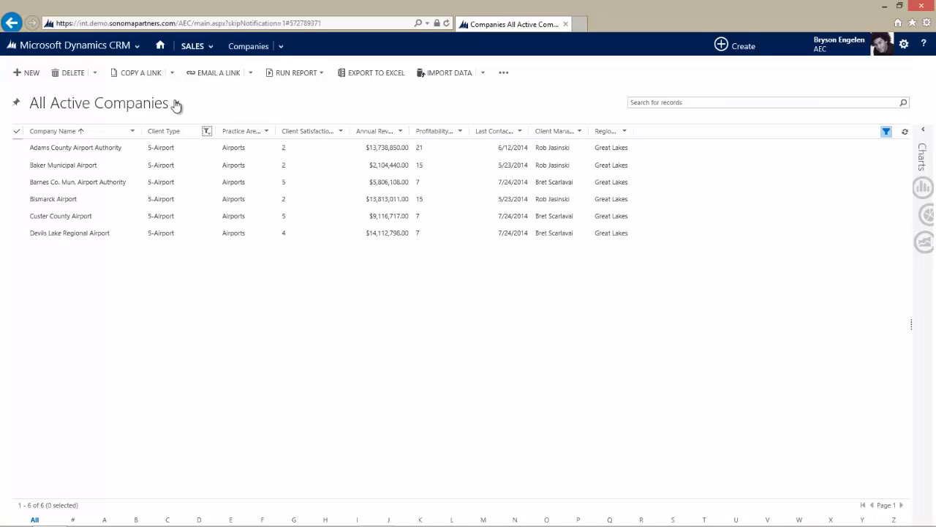
Save the current filters as a new personal view named Airport Companies.
{"action": "left_click", "coordinate": [175, 103]}
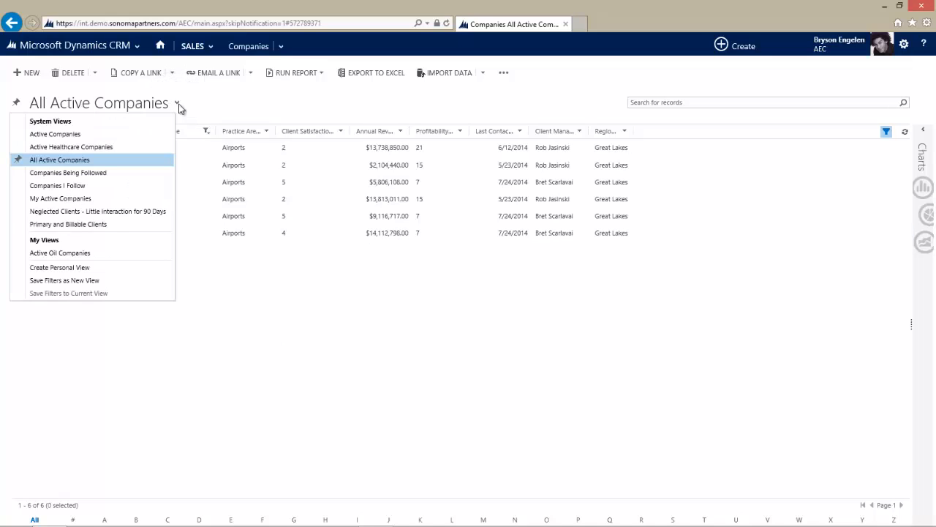
{"action": "left_click", "coordinate": [65, 281]}
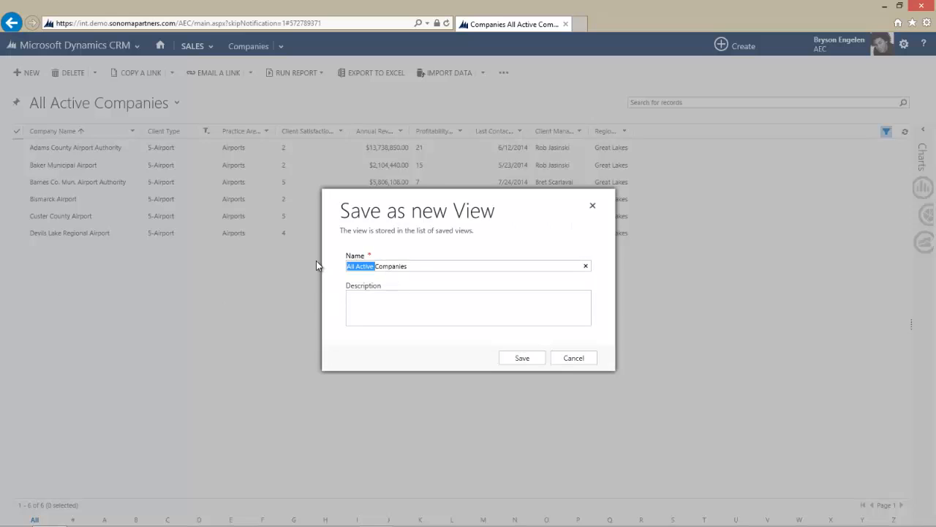
{"action": "type", "text": "Airpor"}
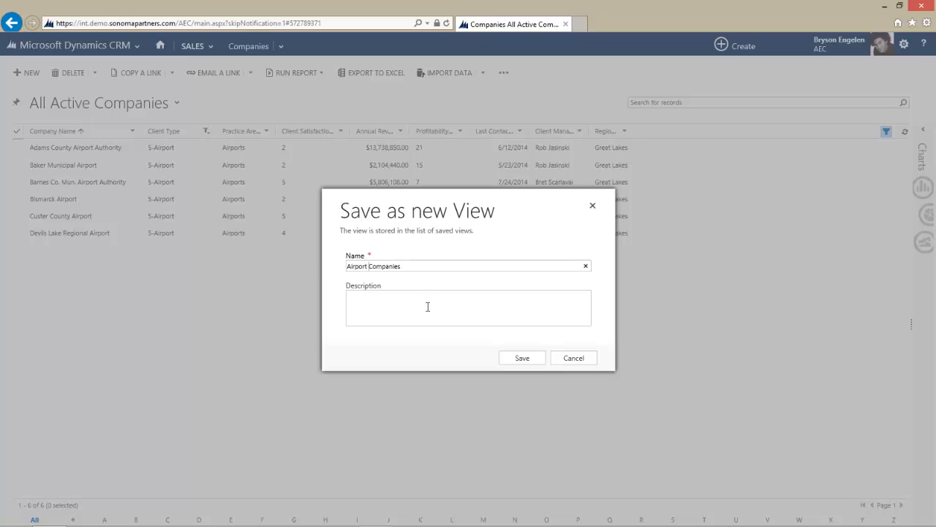
{"action": "left_click", "coordinate": [521, 357]}
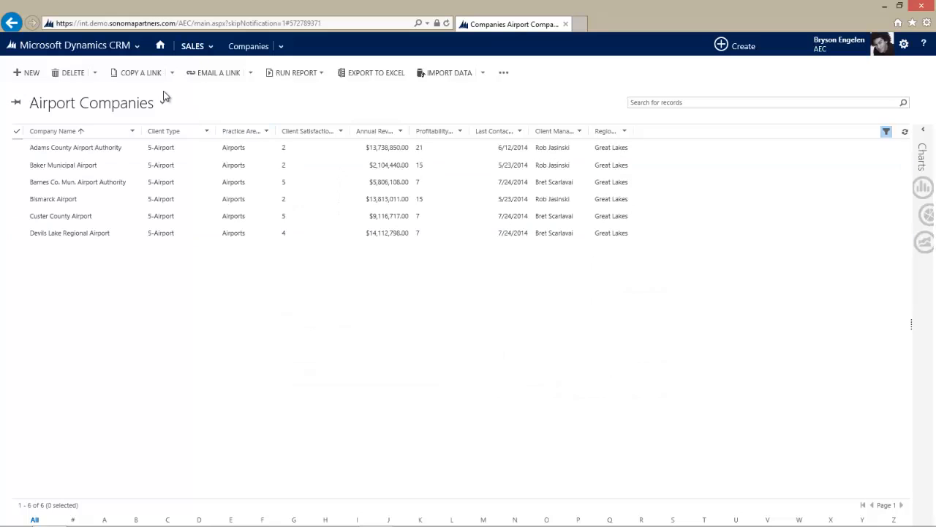
Reload the saved Airport Companies view showing its six airport records.
{"action": "left_click", "coordinate": [161, 103]}
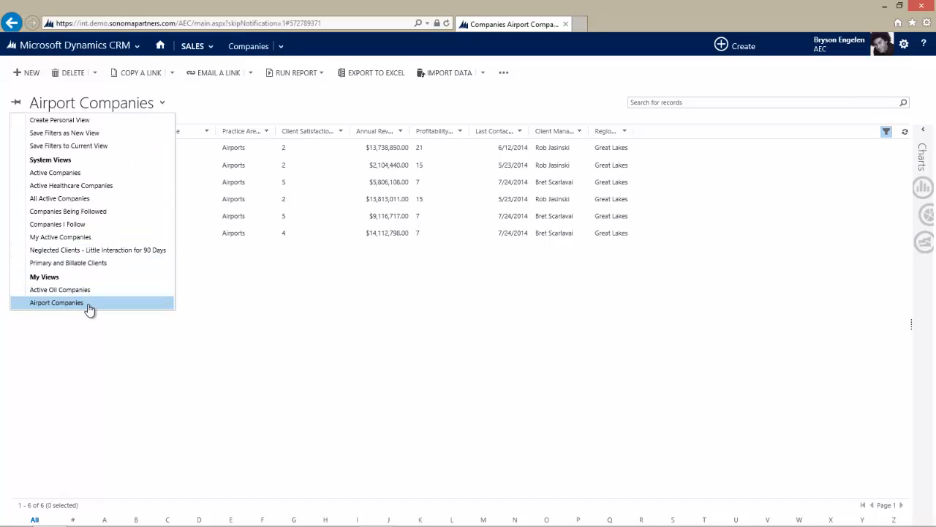
{"action": "left_click", "coordinate": [56, 302]}
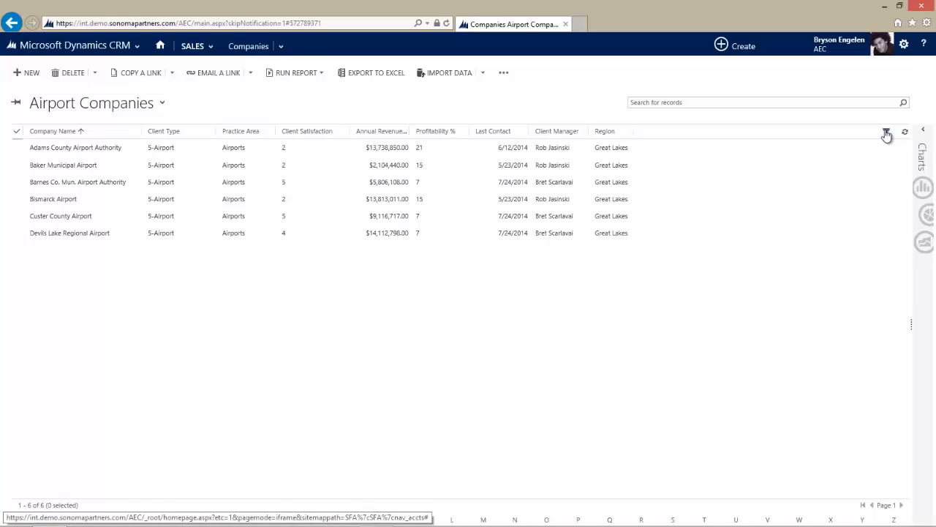
{"action": "left_click", "coordinate": [161, 102]}
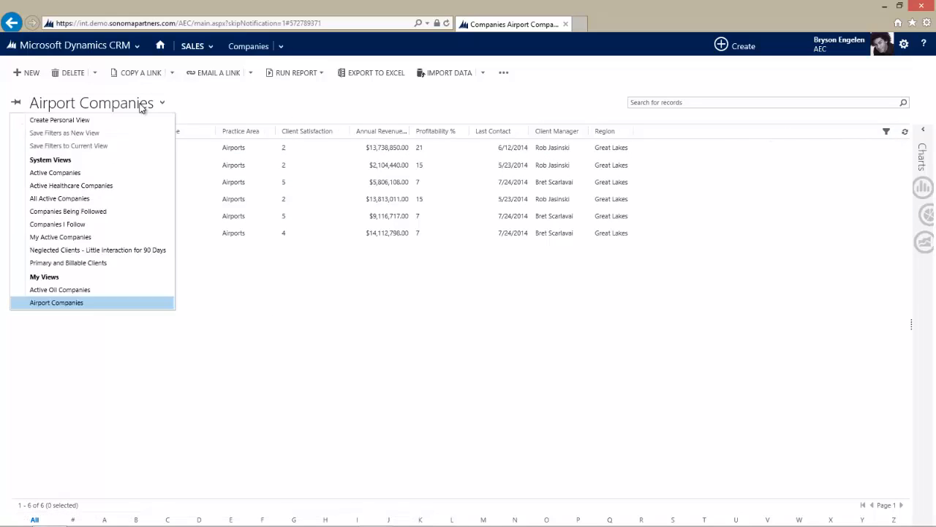
{"action": "mouse_move", "coordinate": [58, 199]}
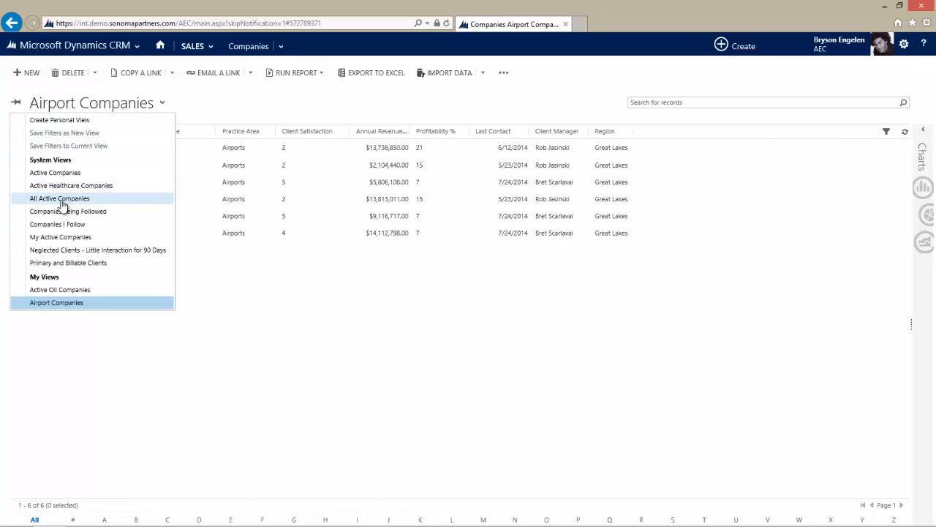
Switch to All Active Companies and show the Companies by Client Satisfaction chart selector.
{"action": "left_click", "coordinate": [58, 199]}
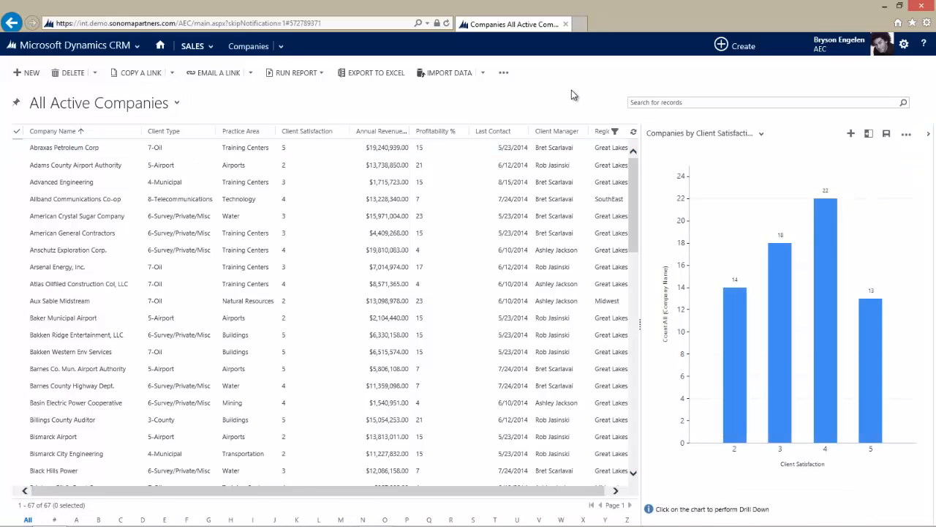
{"action": "mouse_move", "coordinate": [768, 149]}
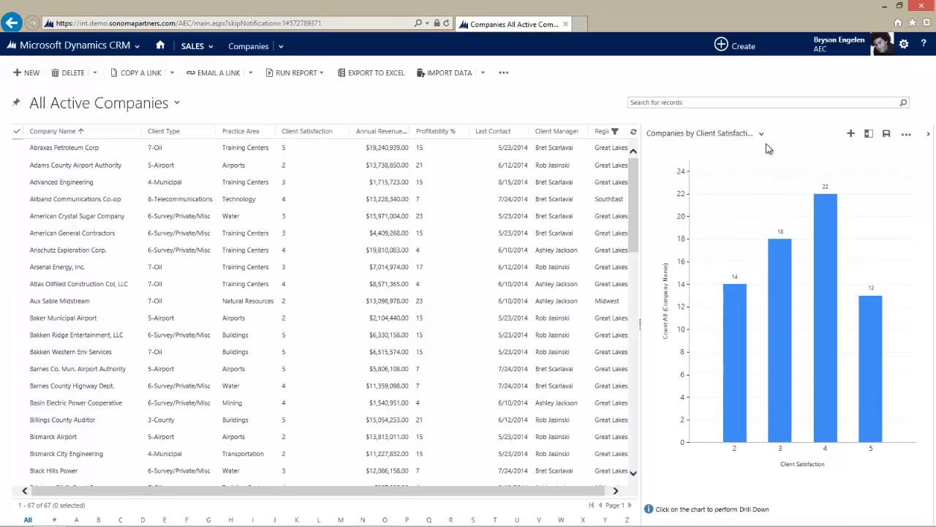
{"action": "left_click", "coordinate": [761, 134]}
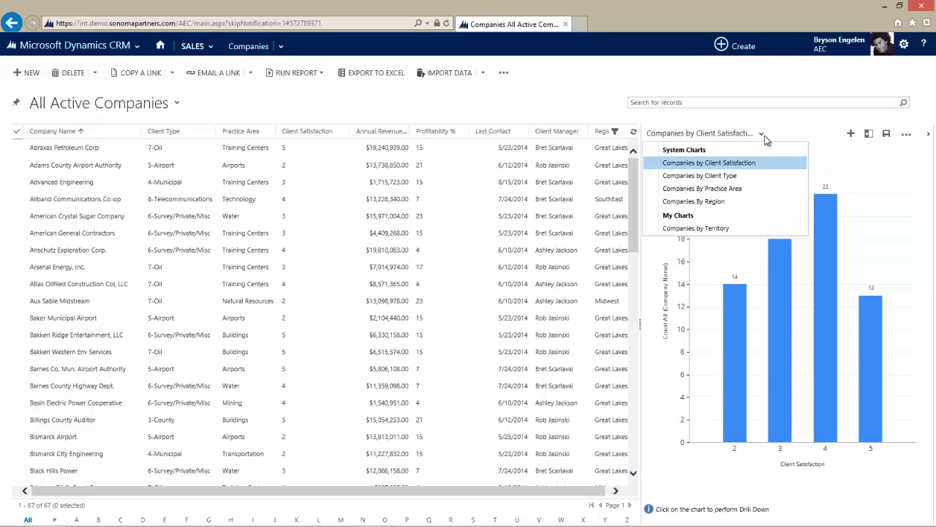
{"action": "mouse_move", "coordinate": [695, 228]}
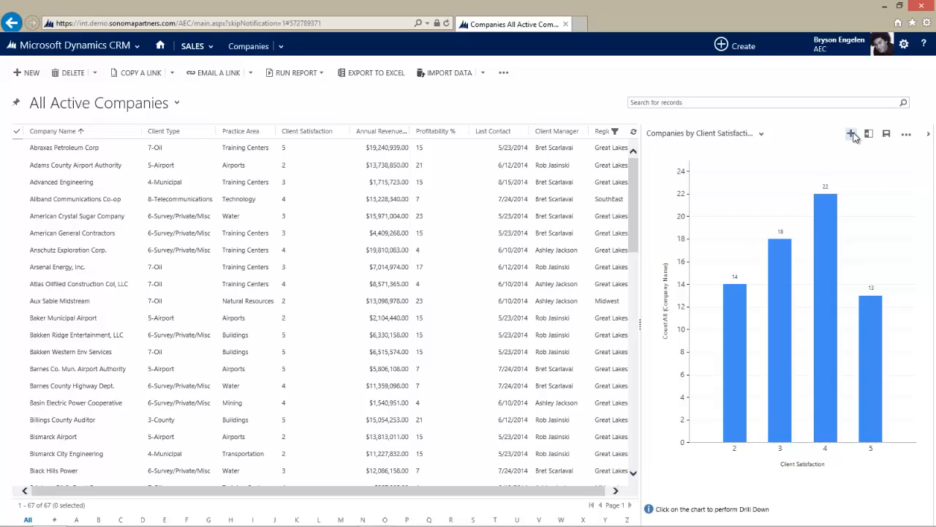
Design and save a Companies by Last Contact chart counting company names per month.
{"action": "left_click", "coordinate": [852, 134]}
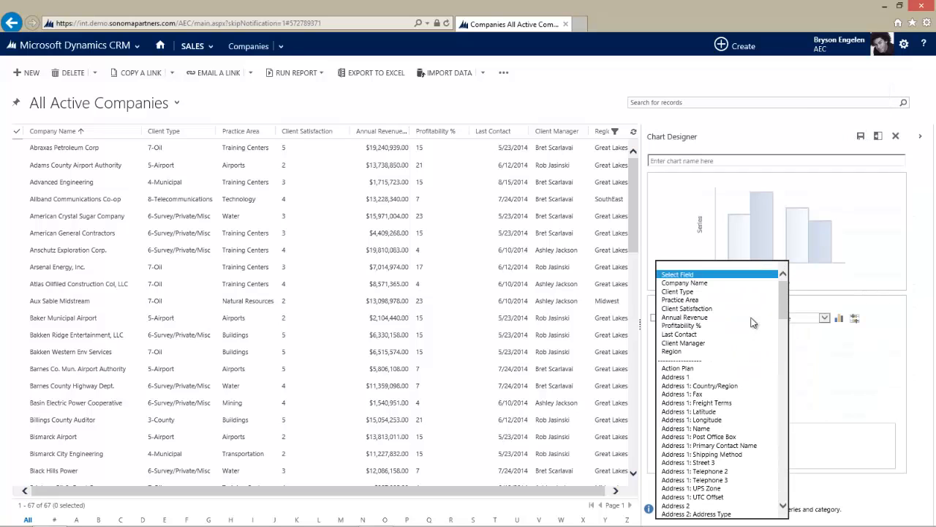
{"action": "mouse_move", "coordinate": [684, 283]}
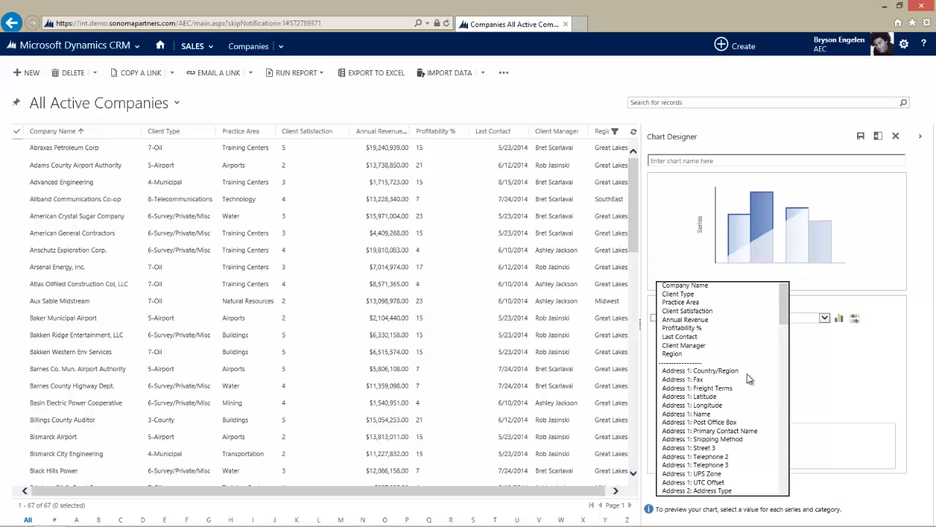
{"action": "left_click", "coordinate": [680, 335]}
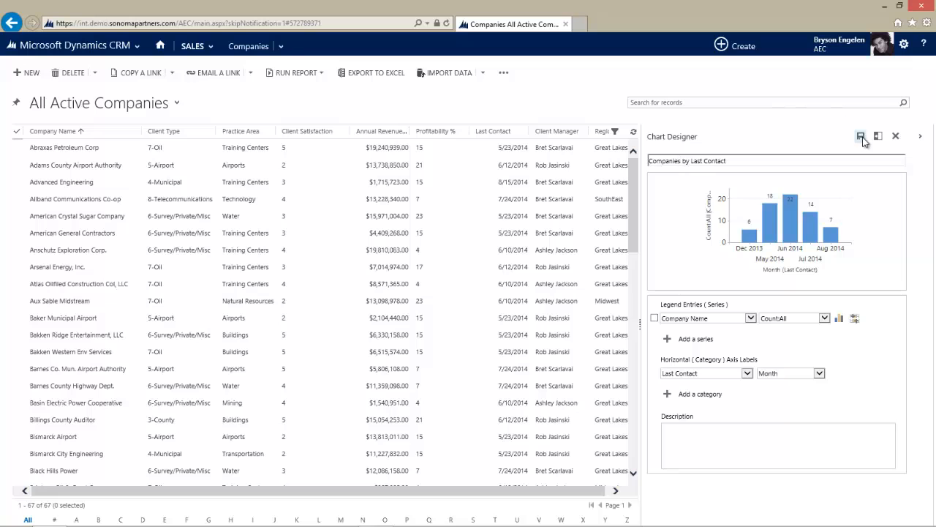
{"action": "left_click", "coordinate": [843, 136]}
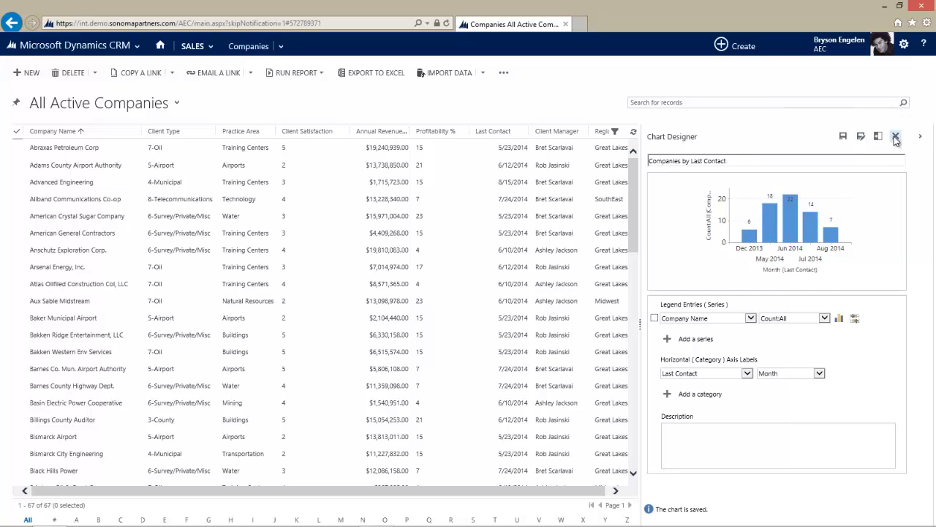
{"action": "left_click", "coordinate": [895, 138]}
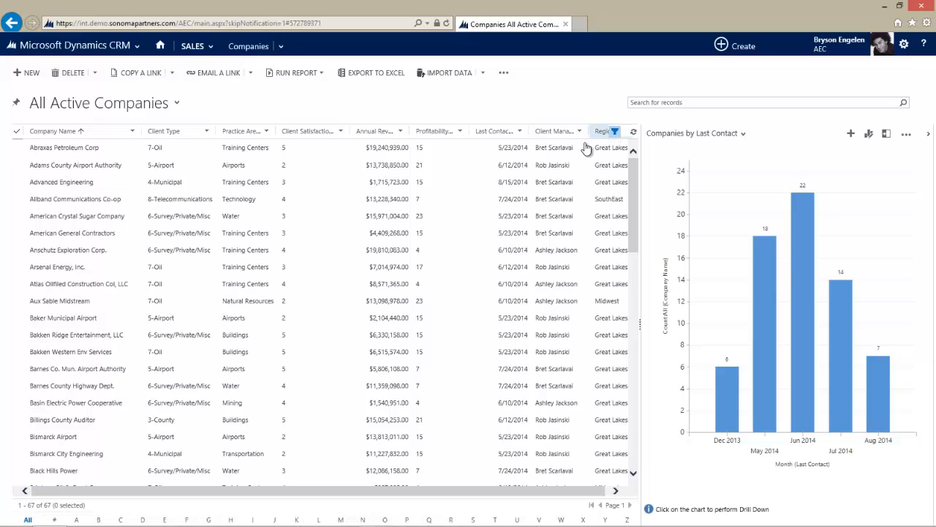
{"action": "mouse_move", "coordinate": [207, 135]}
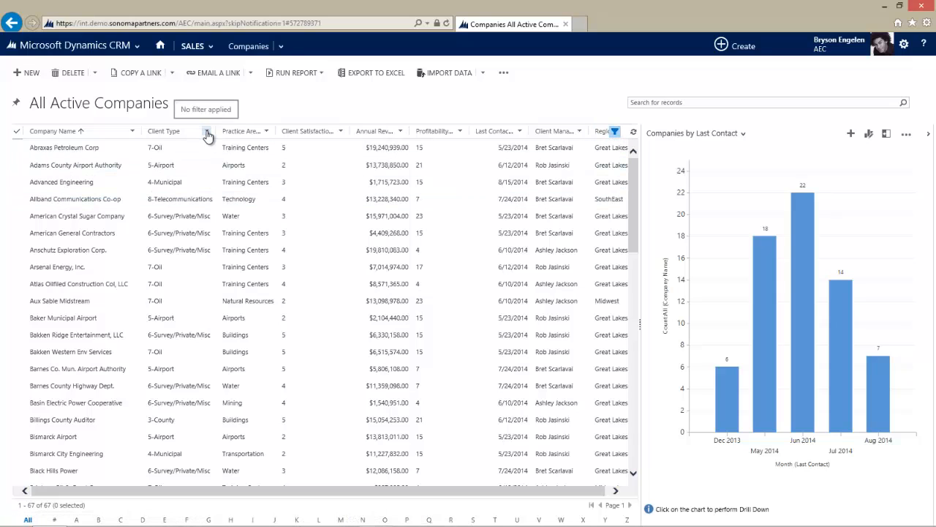
Filter Client Type to 7-Oil and refresh the Last Contact chart for those 15 companies.
{"action": "left_click", "coordinate": [207, 130]}
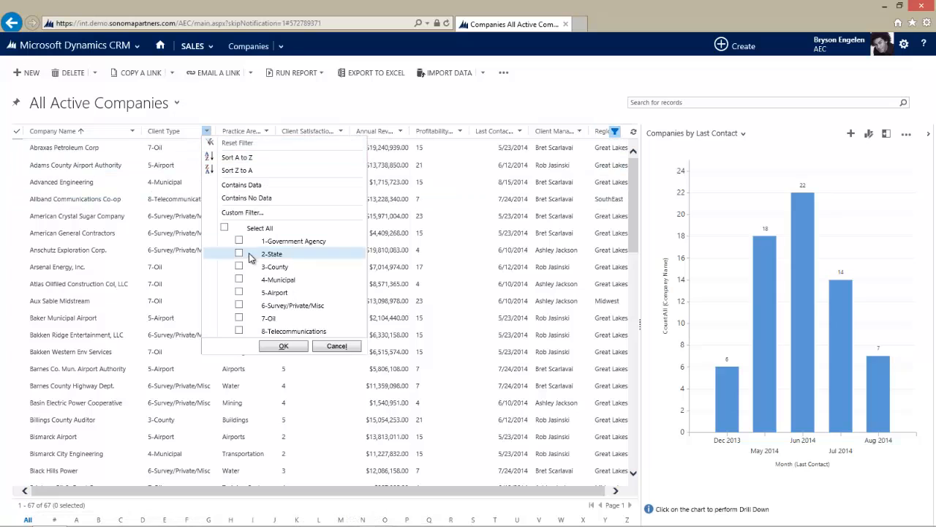
{"action": "mouse_move", "coordinate": [240, 317]}
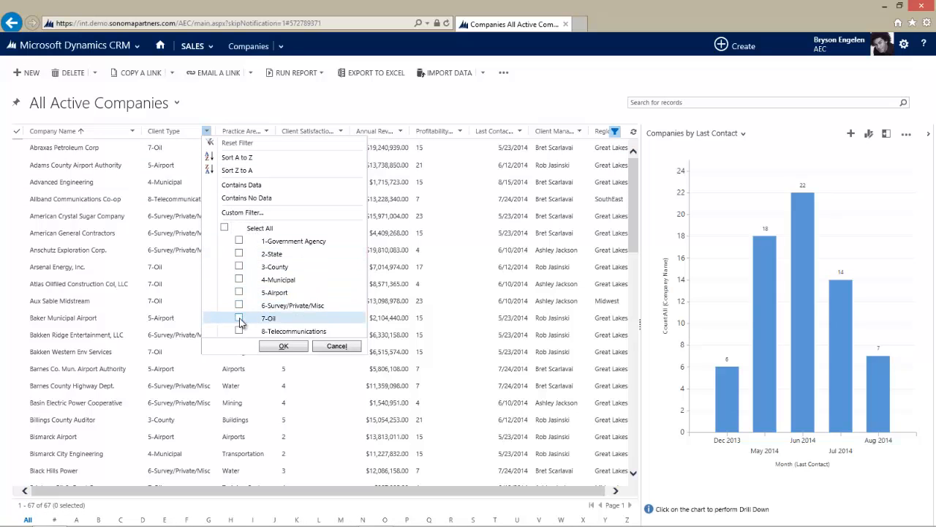
{"action": "left_click", "coordinate": [239, 317]}
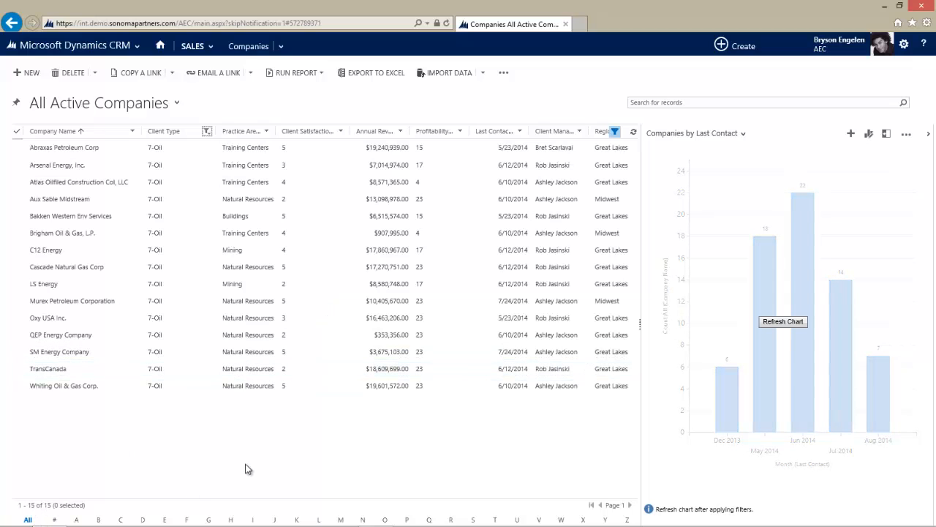
{"action": "left_click", "coordinate": [783, 321]}
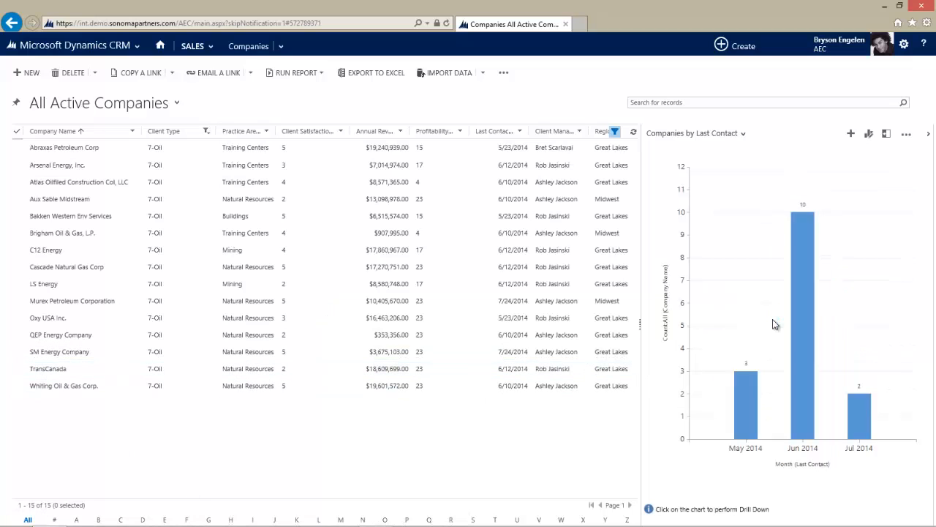
{"action": "mouse_move", "coordinate": [776, 331]}
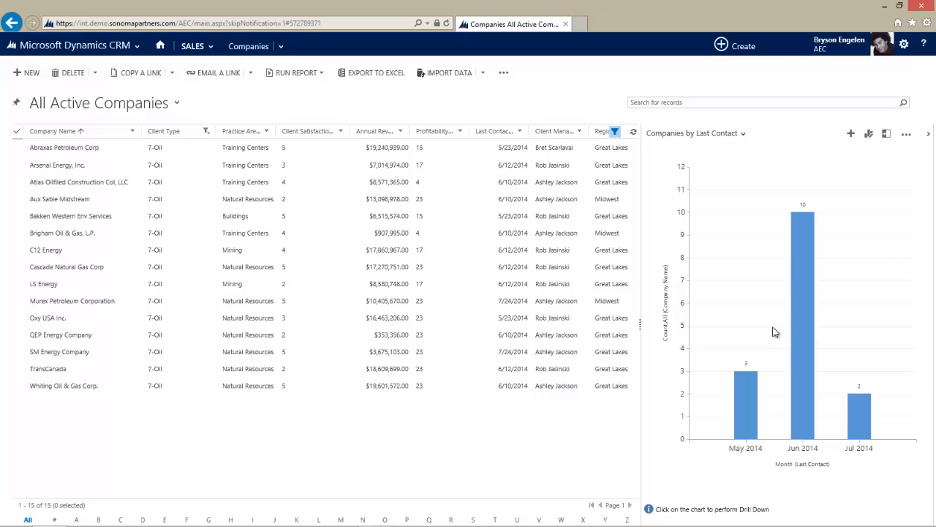
{"action": "mouse_move", "coordinate": [878, 462]}
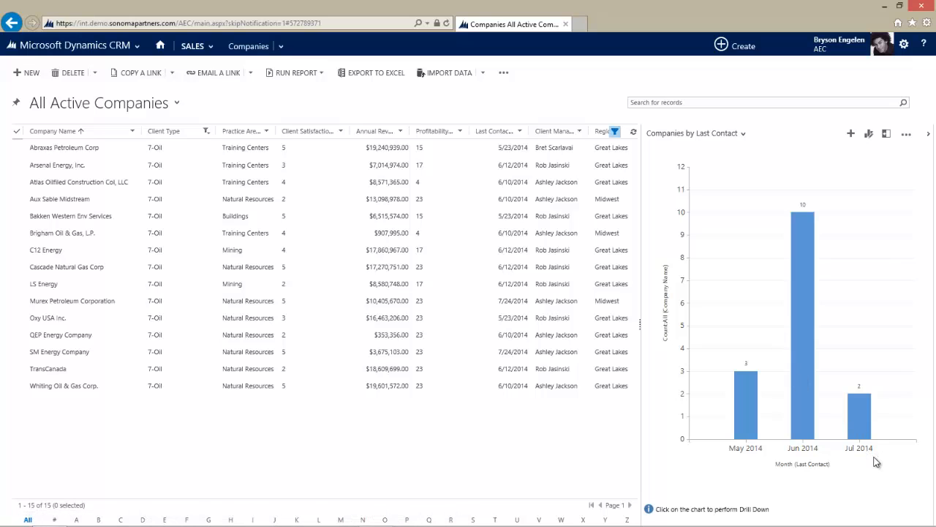
{"action": "mouse_move", "coordinate": [873, 492]}
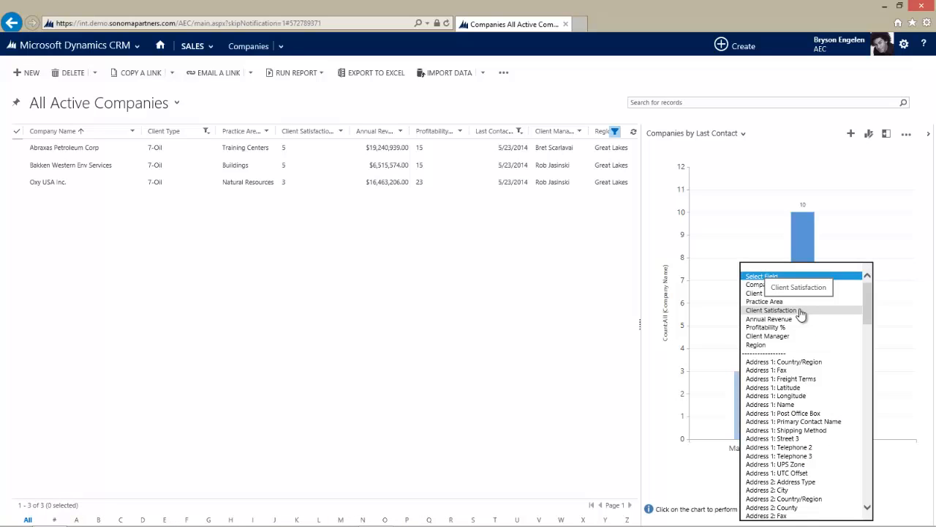
Drill May 2014 down by Client Satisfaction as a column chart and select the rating-3 company.
{"action": "left_click", "coordinate": [769, 310]}
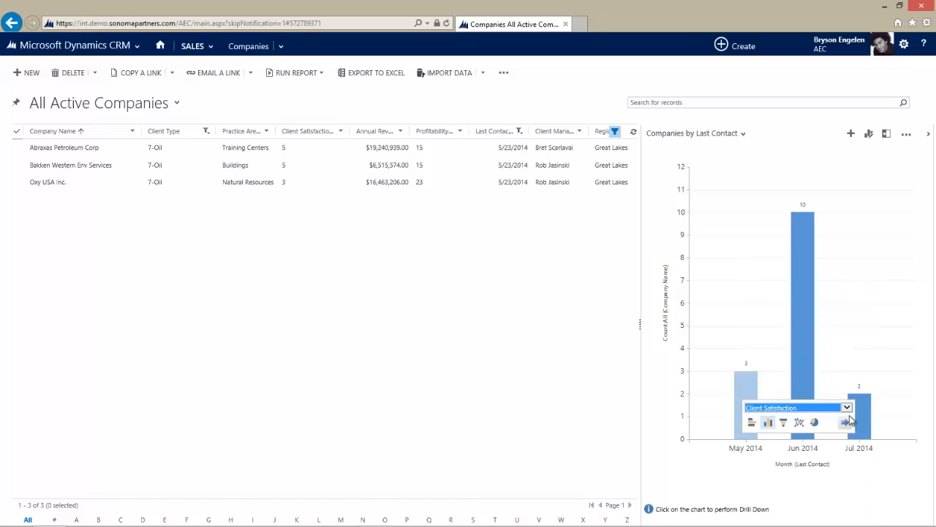
{"action": "left_click", "coordinate": [847, 422]}
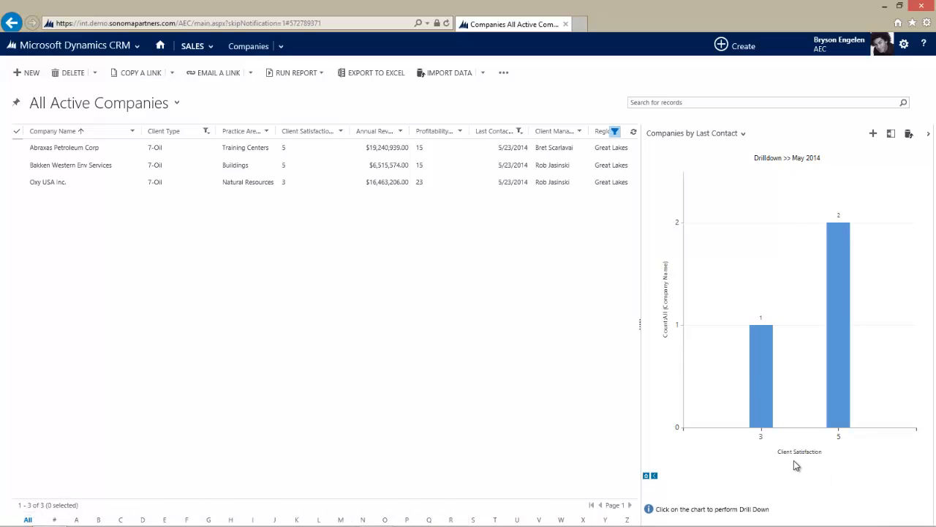
{"action": "mouse_move", "coordinate": [761, 360]}
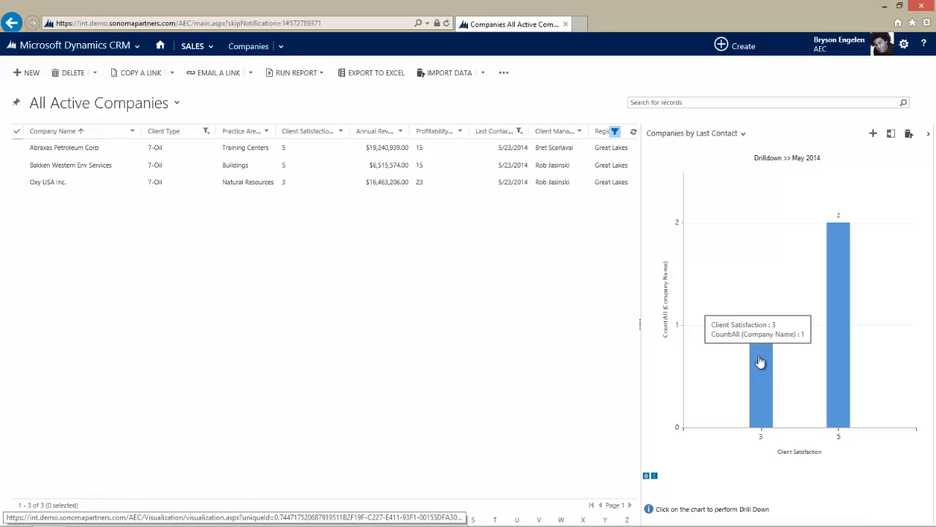
{"action": "left_click", "coordinate": [760, 359]}
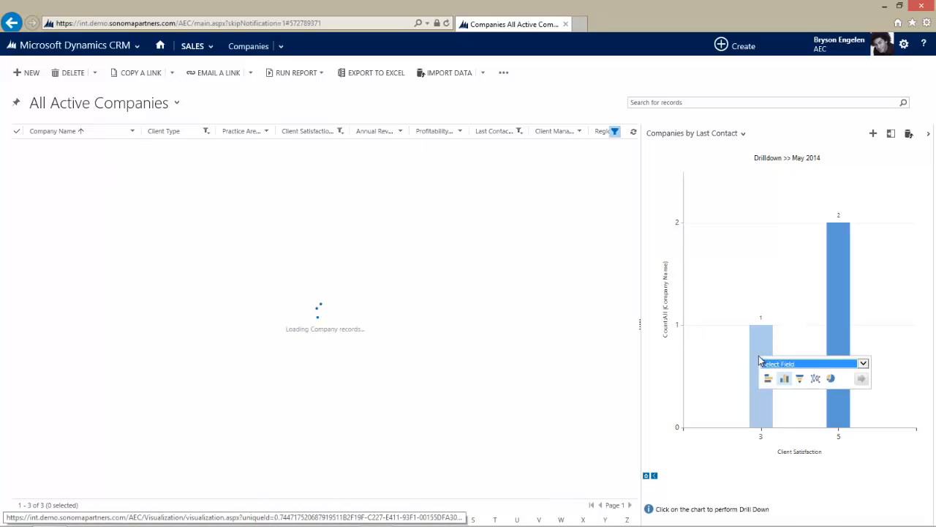
{"action": "left_click", "coordinate": [761, 366]}
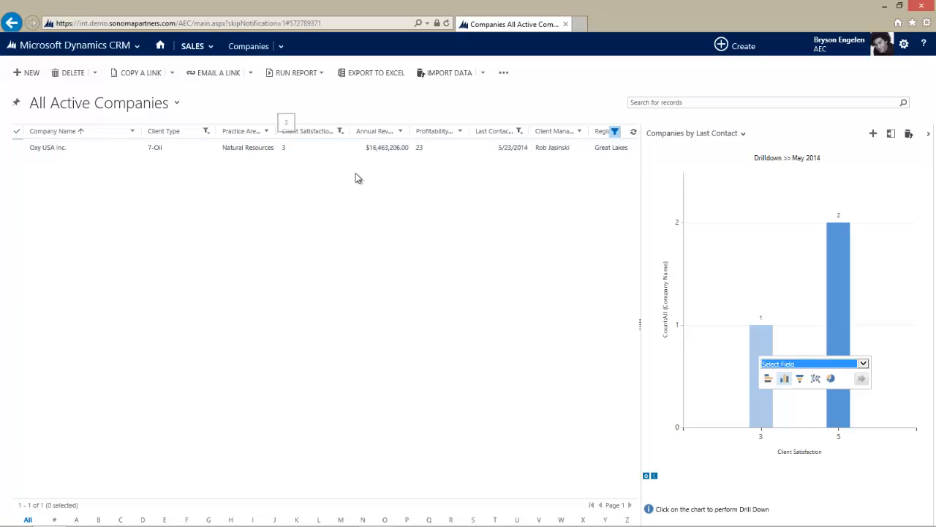
{"action": "mouse_move", "coordinate": [796, 230]}
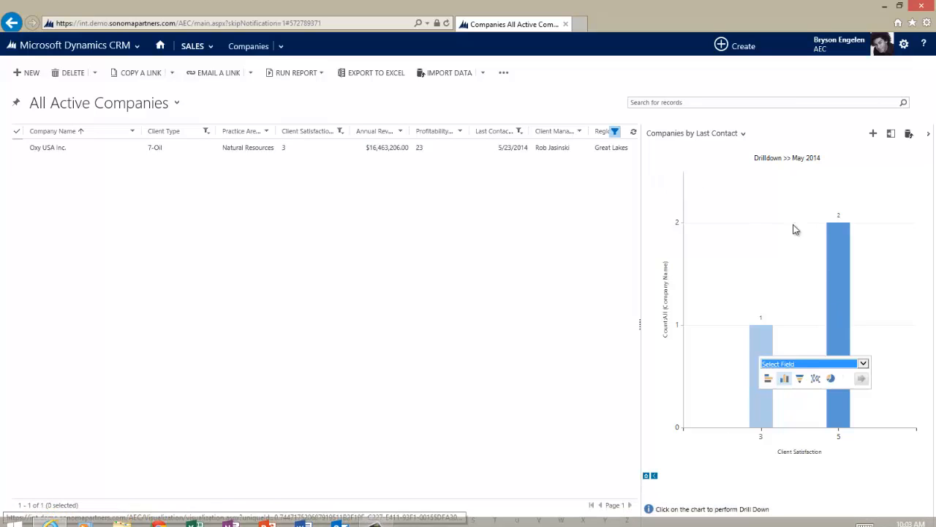
Clear all filters to list all 67 companies, refresh the chart, and hide the chart pane.
{"action": "left_click", "coordinate": [614, 132]}
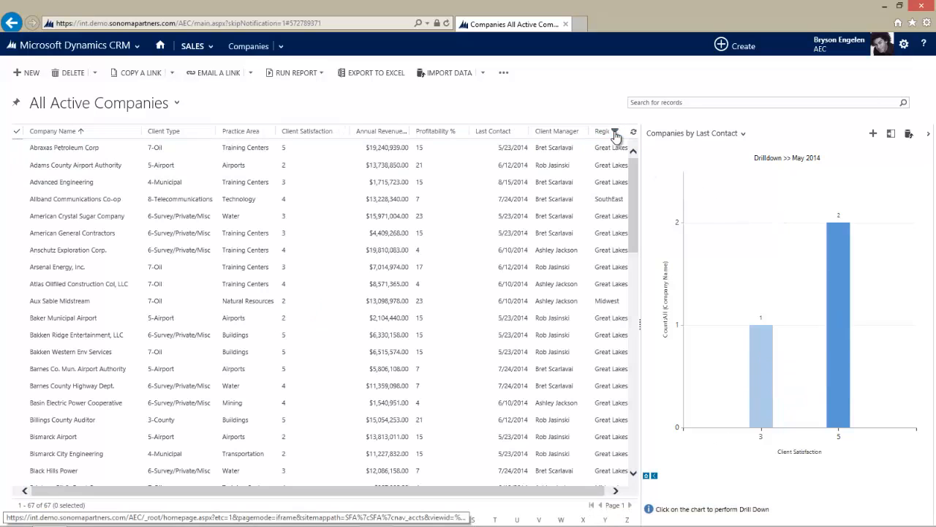
{"action": "left_click", "coordinate": [615, 132]}
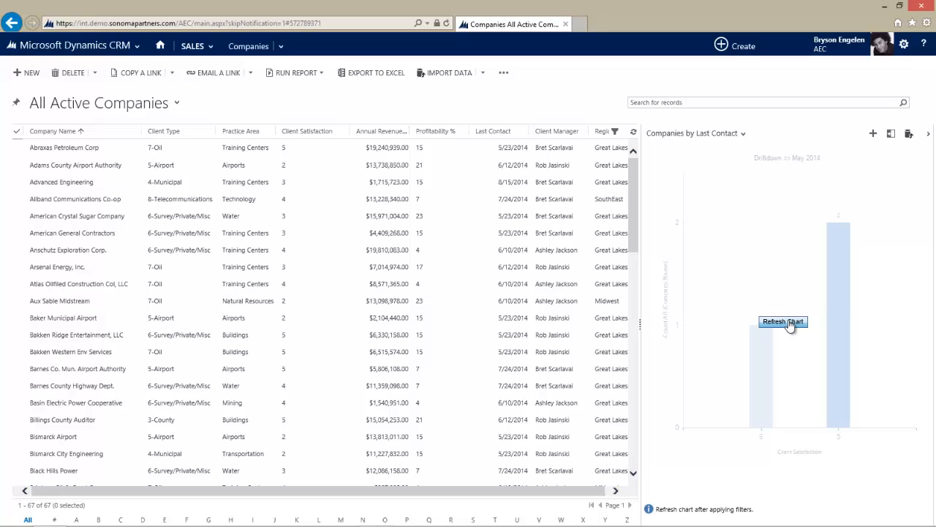
{"action": "left_click", "coordinate": [782, 322]}
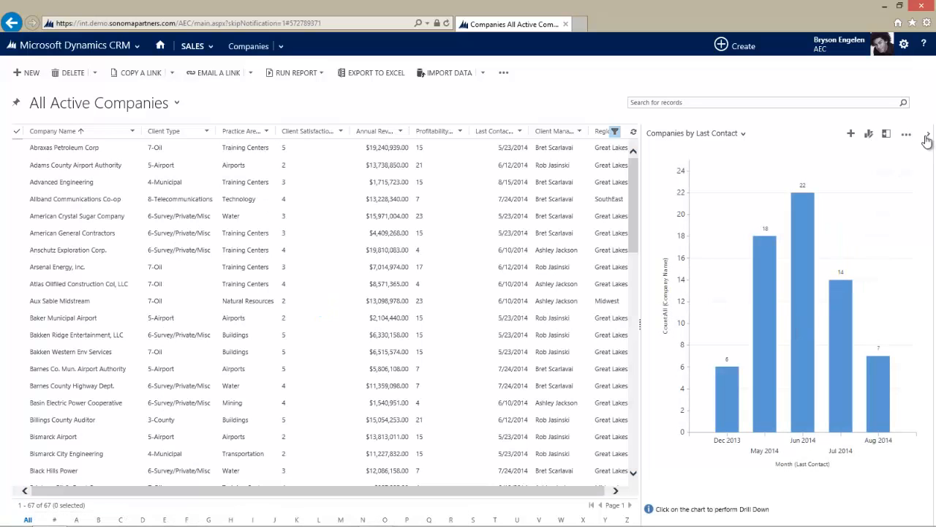
{"action": "left_click", "coordinate": [928, 134]}
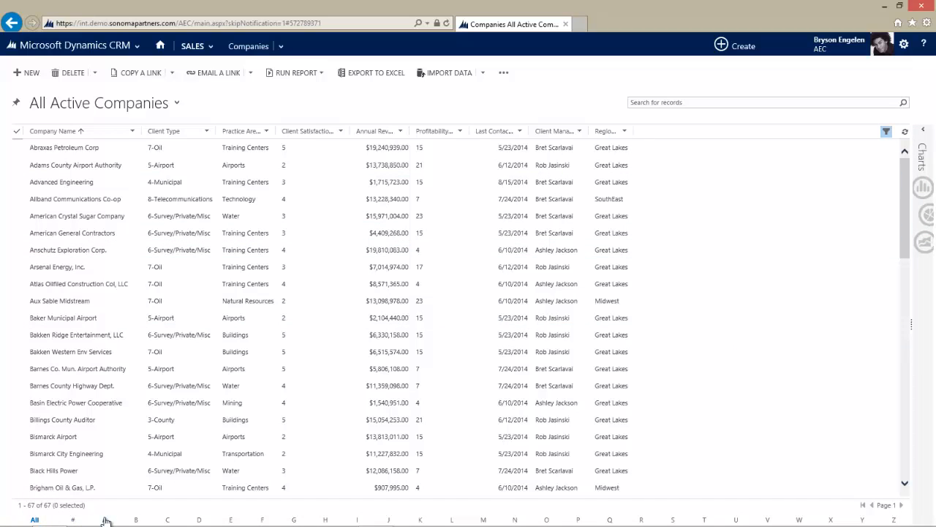
{"action": "mouse_move", "coordinate": [199, 519]}
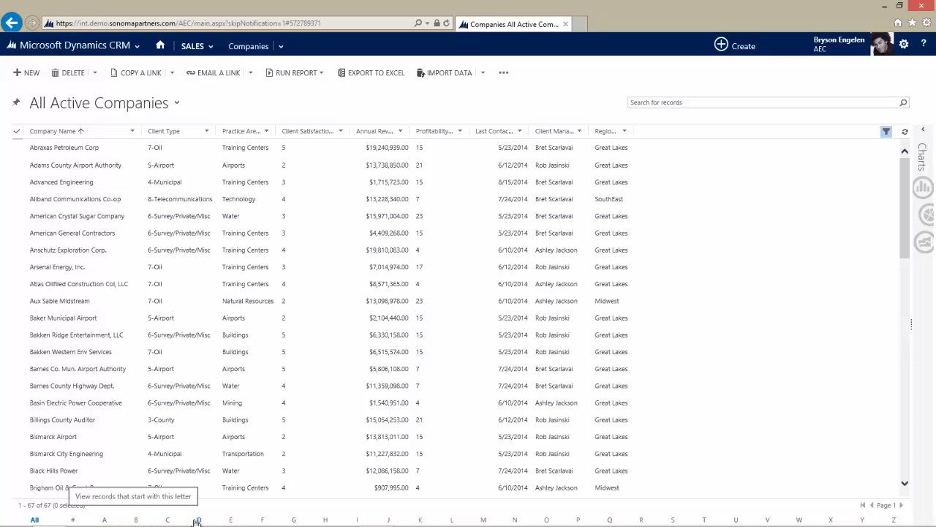
{"action": "mouse_move", "coordinate": [199, 519]}
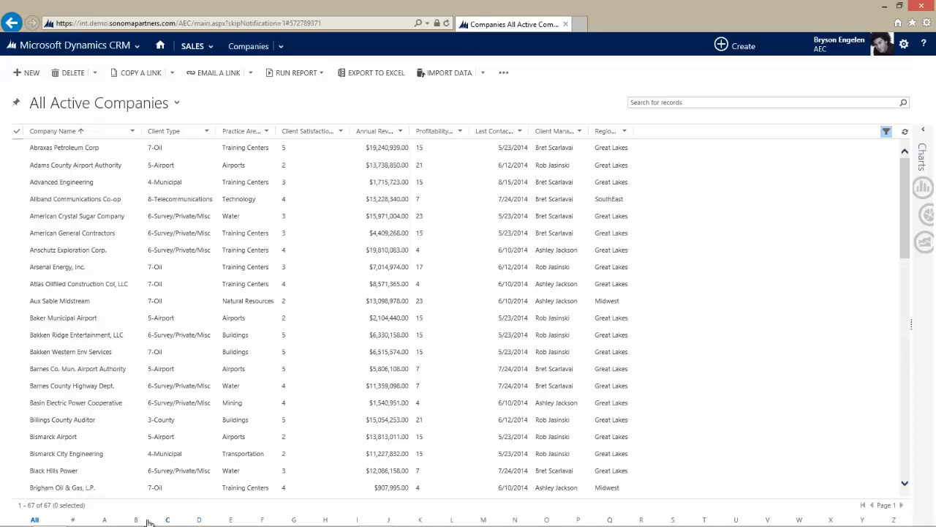
Jump to companies starting with B, then search the records for Kaiser.
{"action": "left_click", "coordinate": [135, 520]}
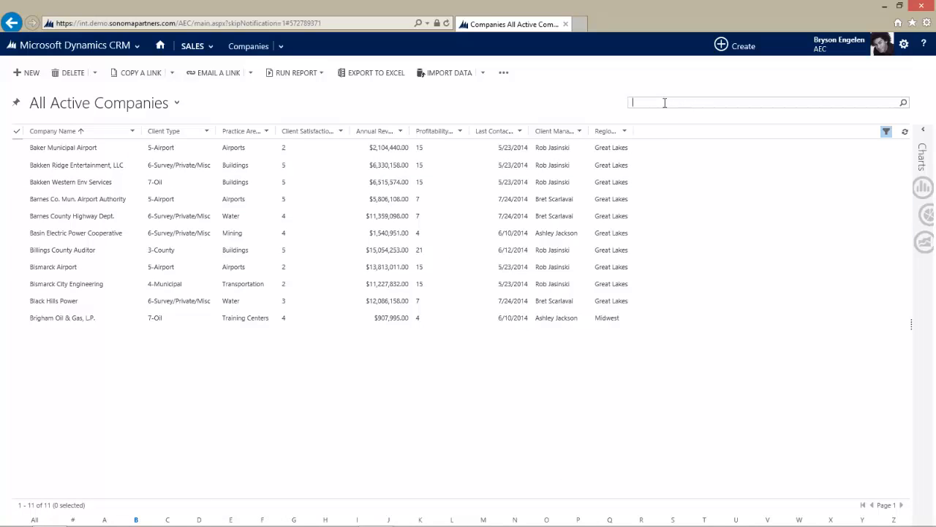
{"action": "type", "text": "Kals"}
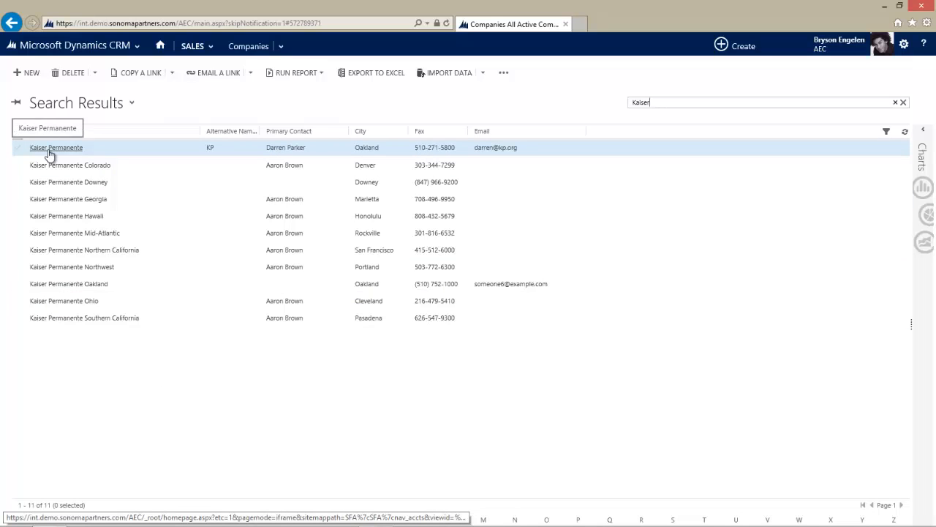
Show the Kaiser Permanente company record with its Yammer feed.
{"action": "left_click", "coordinate": [55, 146]}
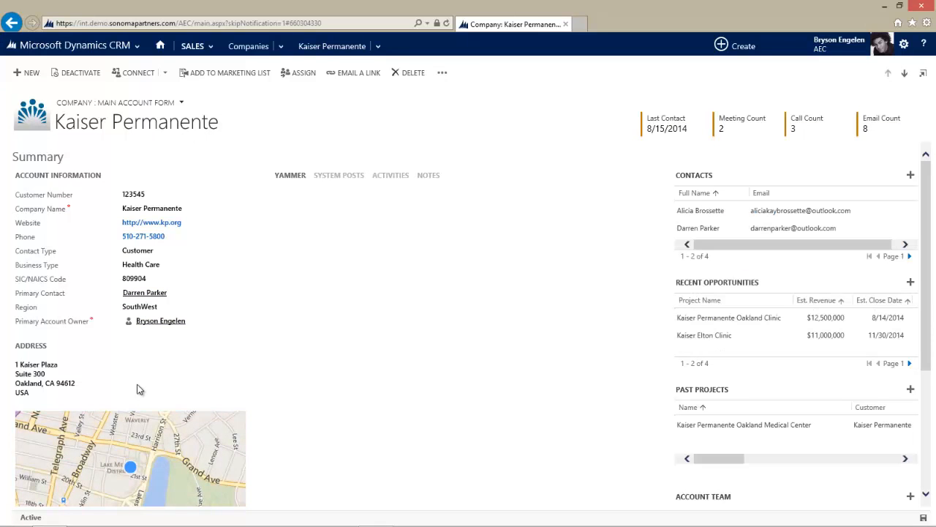
{"action": "left_click", "coordinate": [290, 175]}
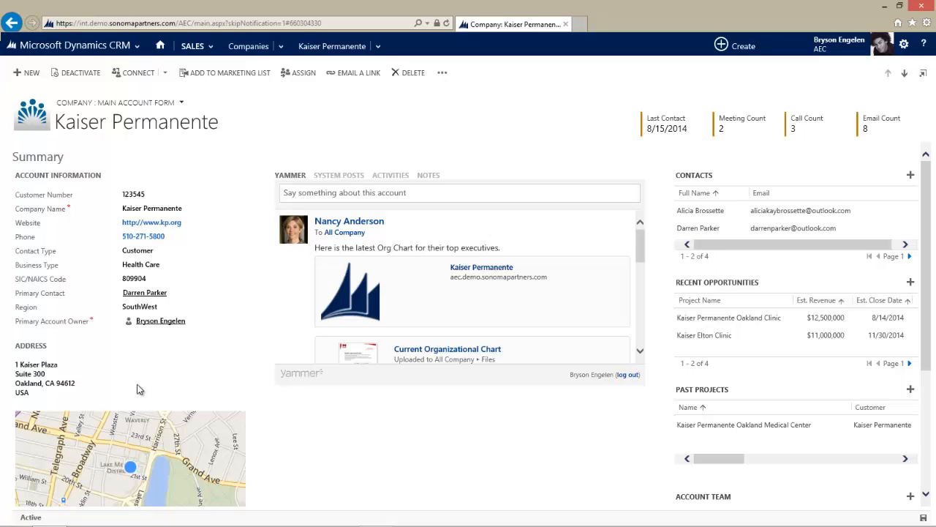
{"action": "mouse_move", "coordinate": [161, 403]}
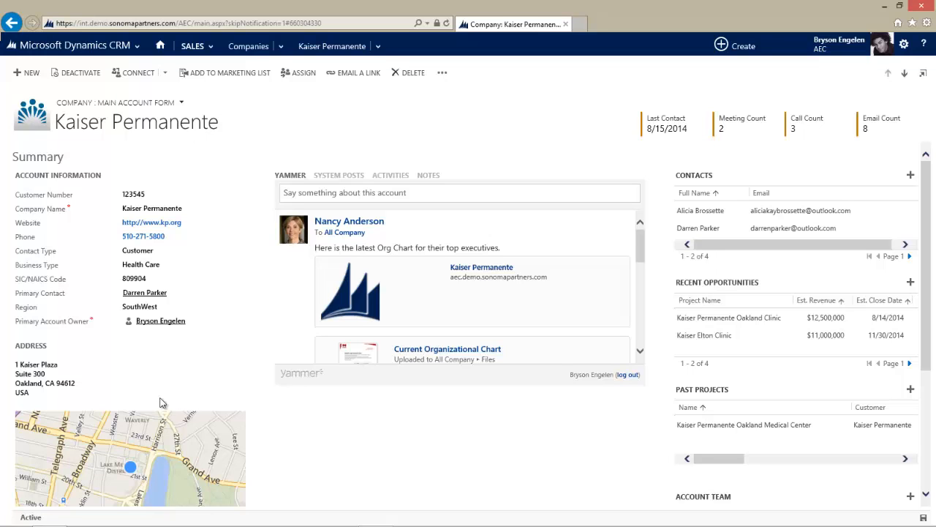